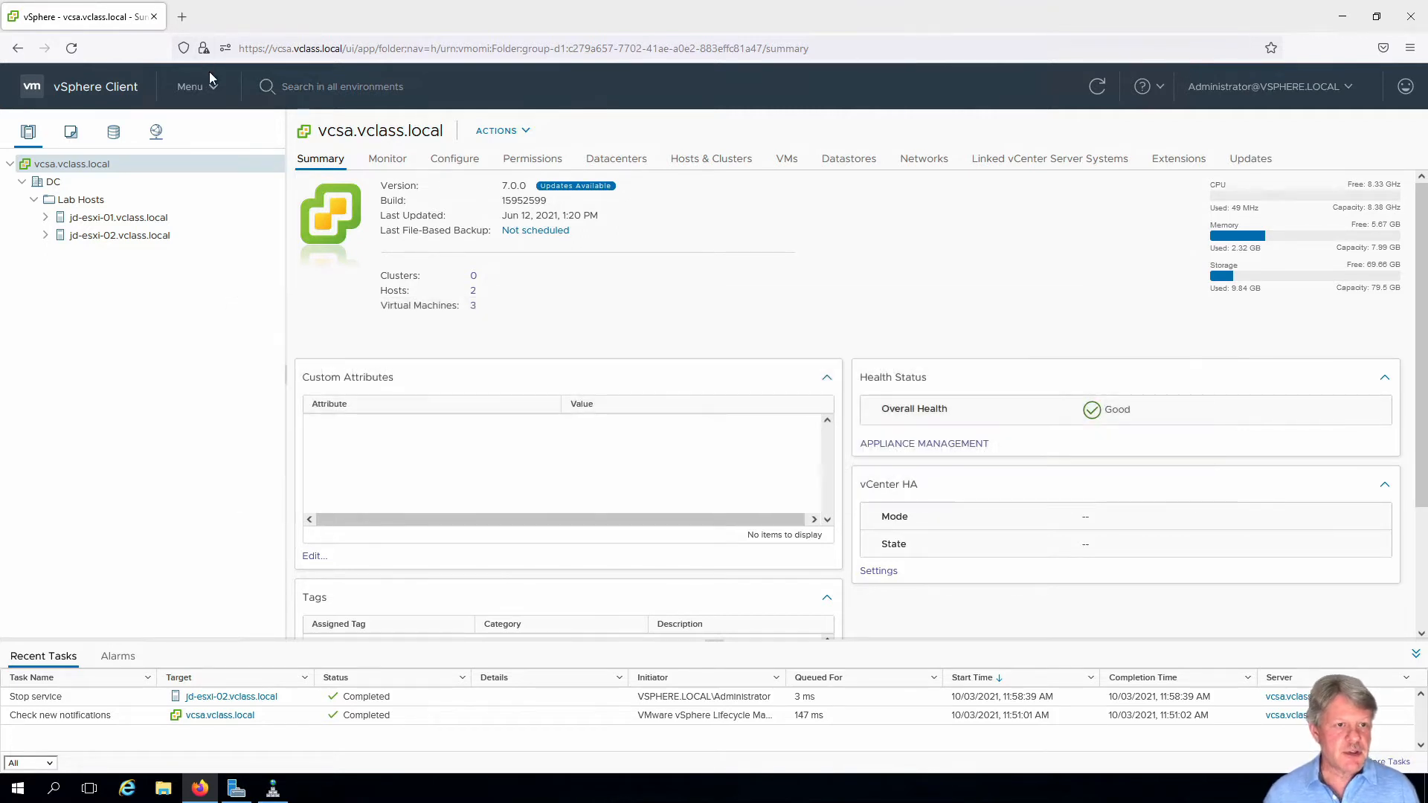
# Go to Administration from the main Menu to show the Roles list
pyautogui.click(190, 85)
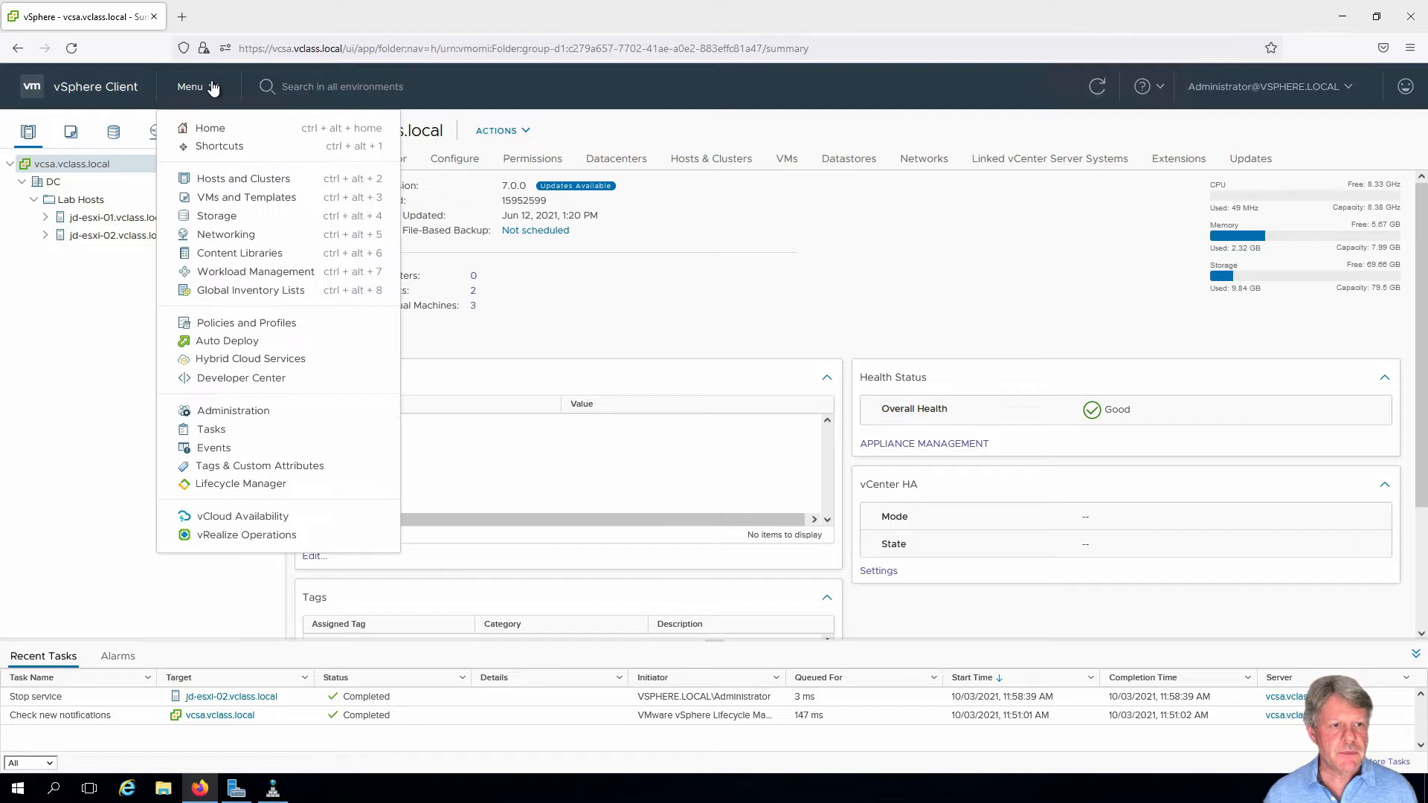
pyautogui.moveTo(232, 409)
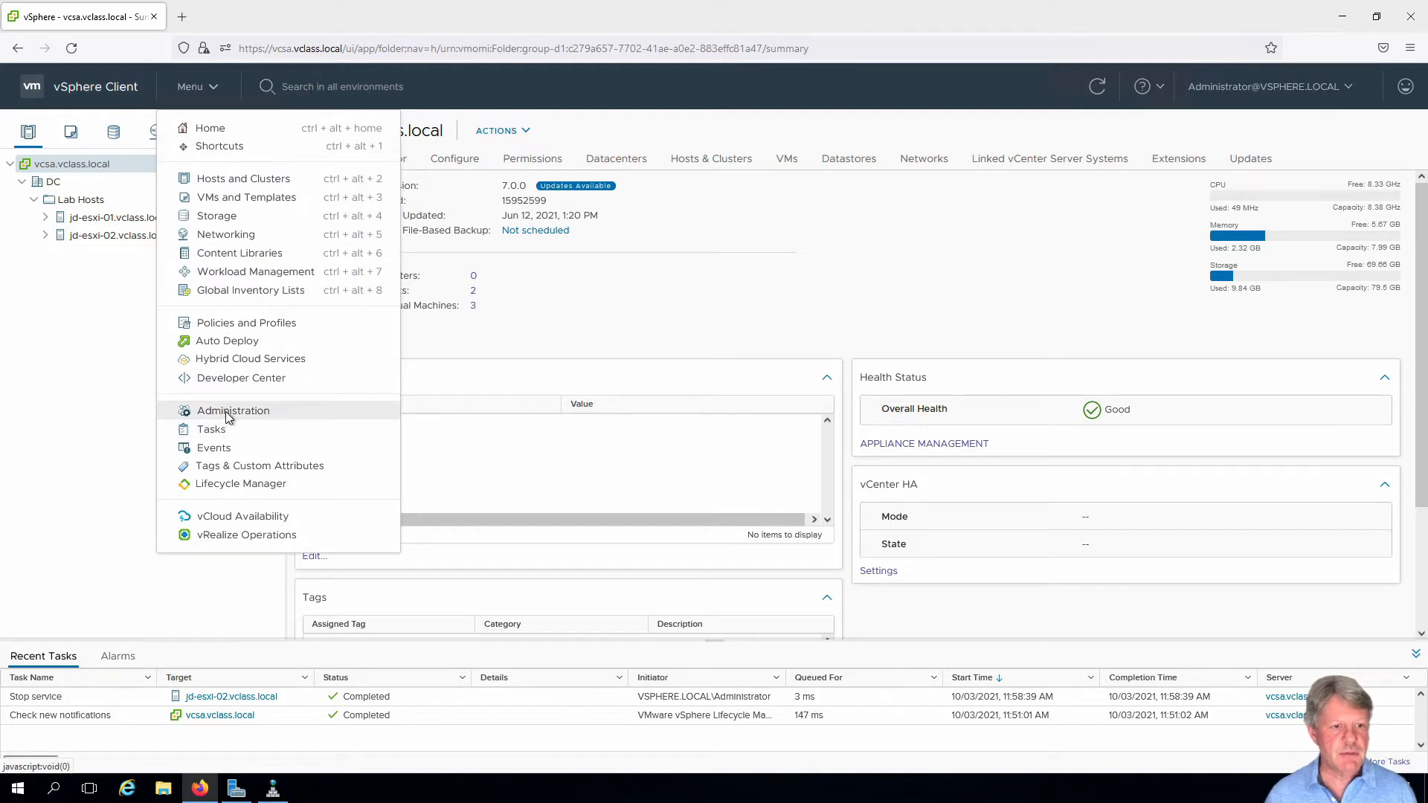
pyautogui.click(232, 409)
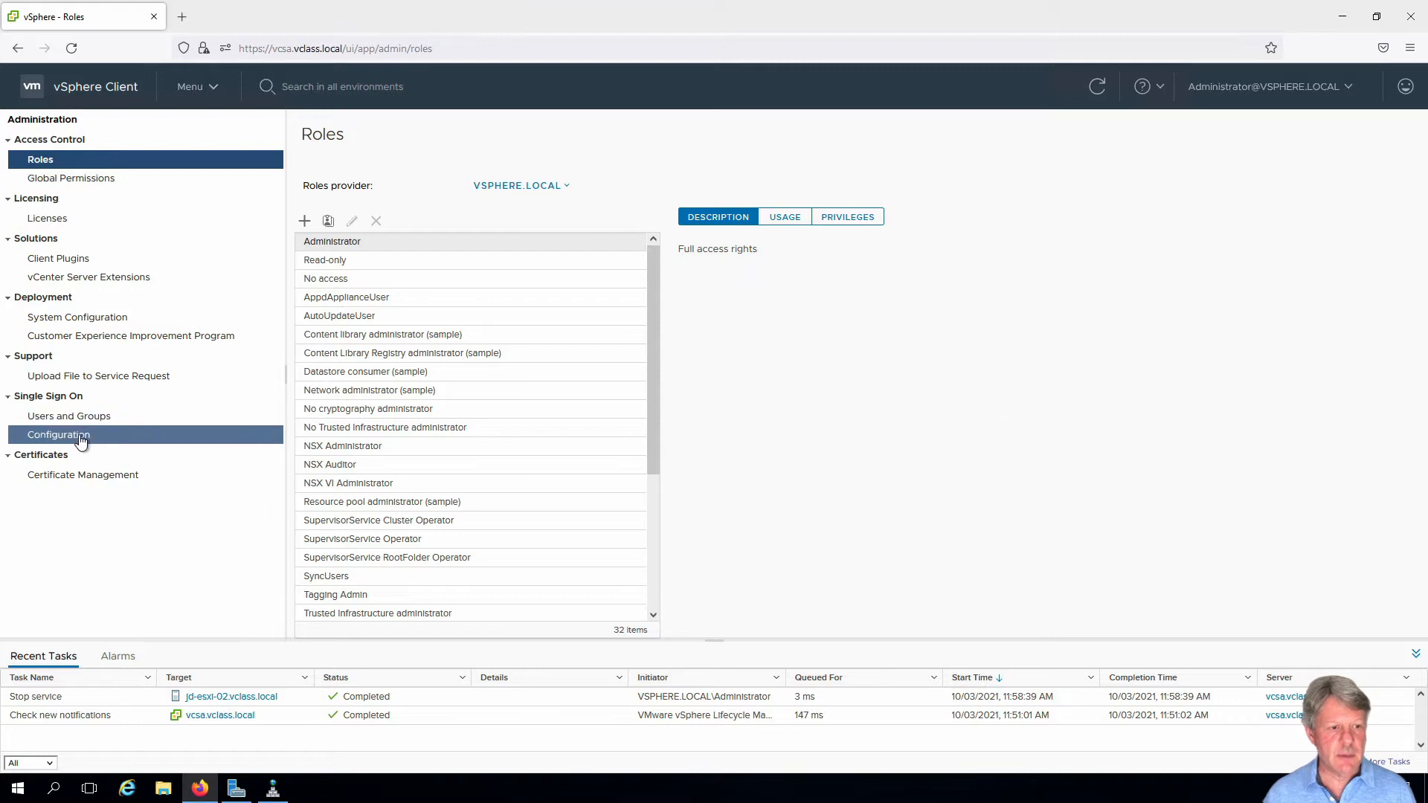
# Show the Active Directory Domain page under Single Sign On Configuration
pyautogui.click(60, 434)
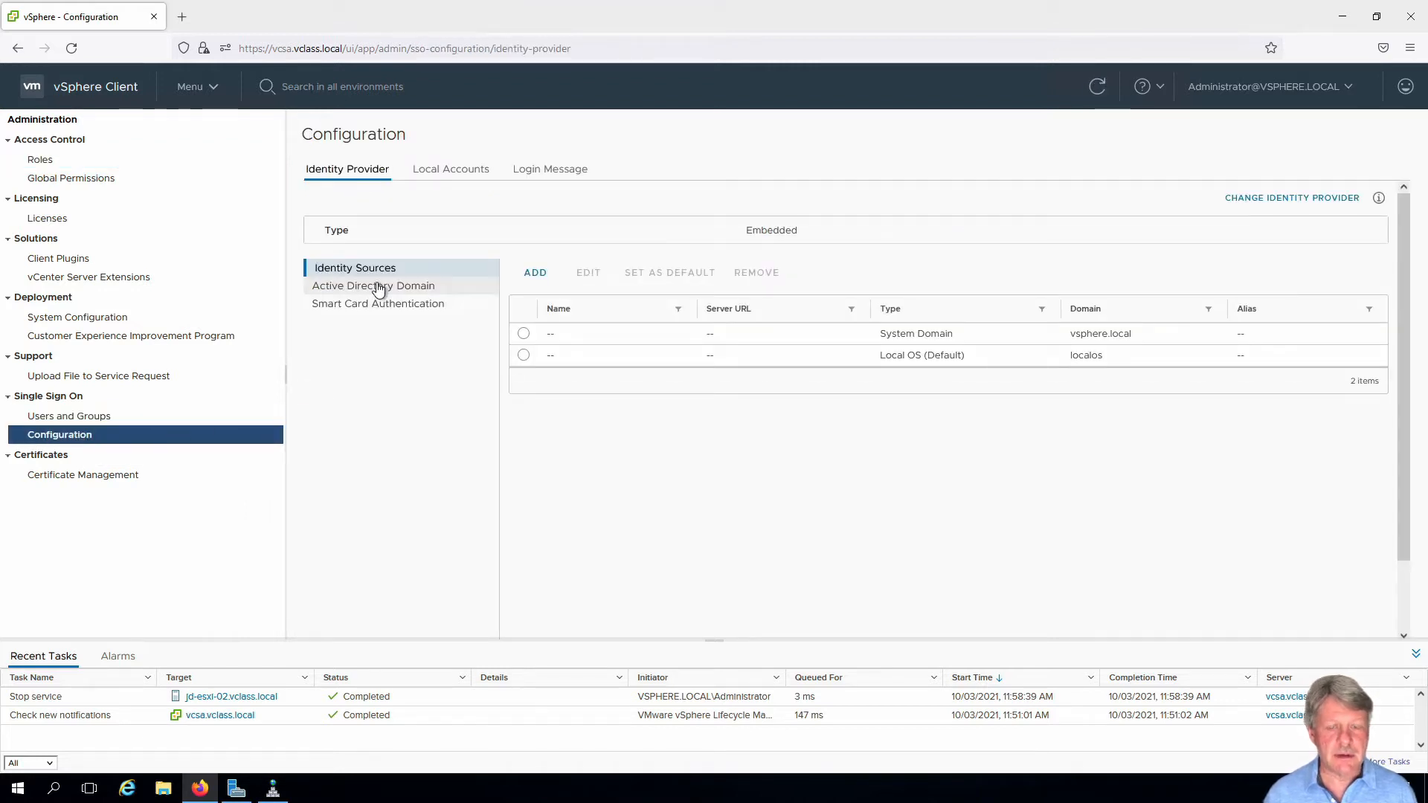
pyautogui.click(373, 284)
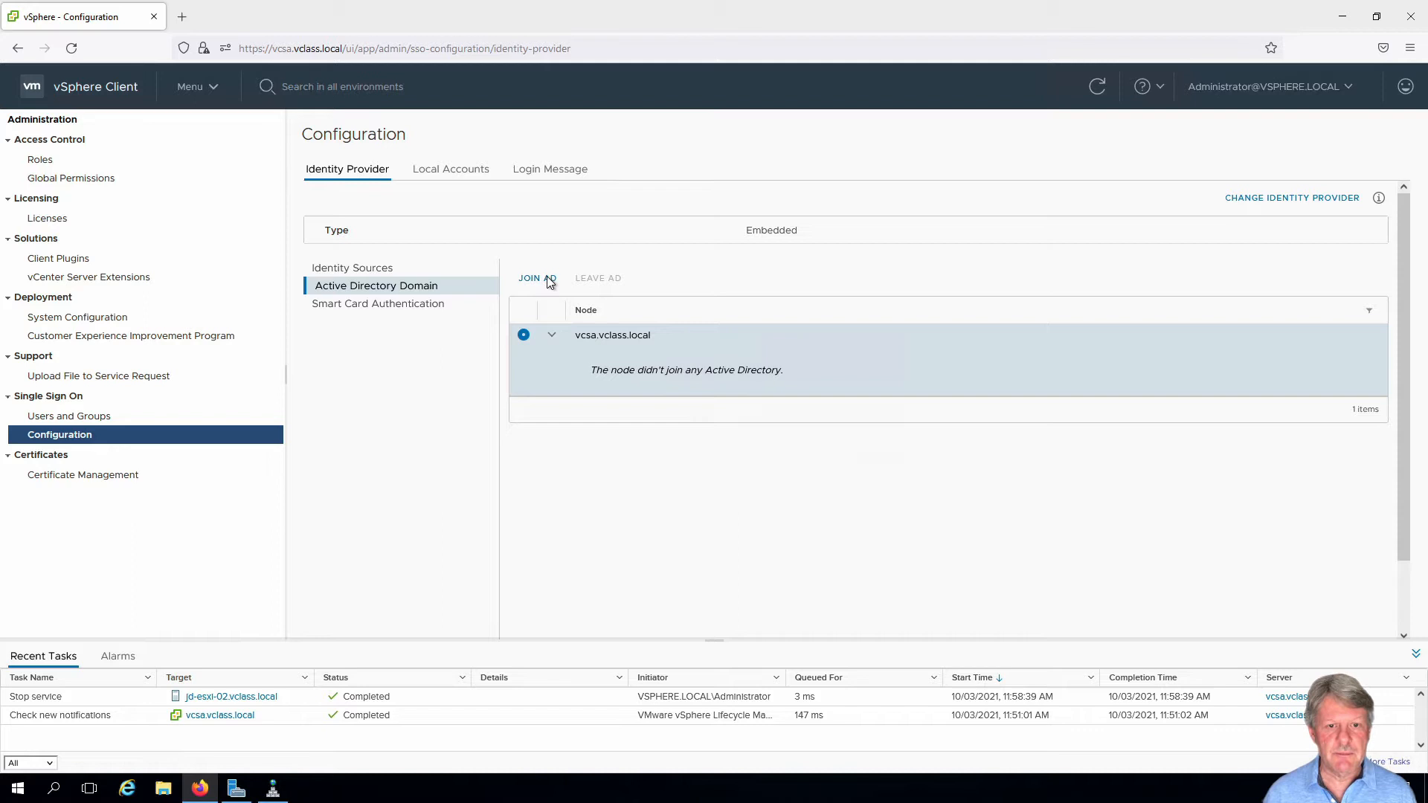
# Join node vcsa.vclass.local to domain vclass.local using the domain administrator credentials
pyautogui.click(531, 277)
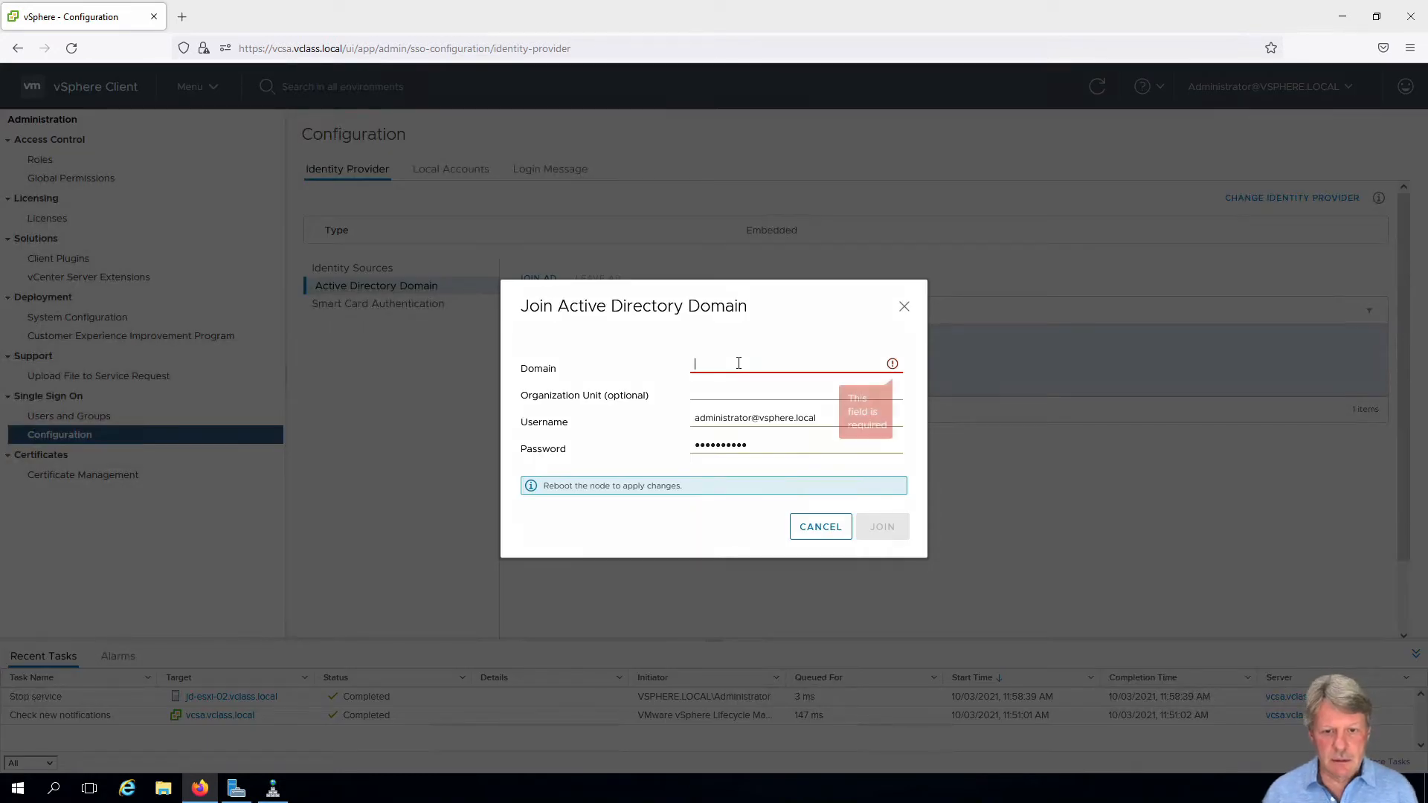
pyautogui.write('vclass.local')
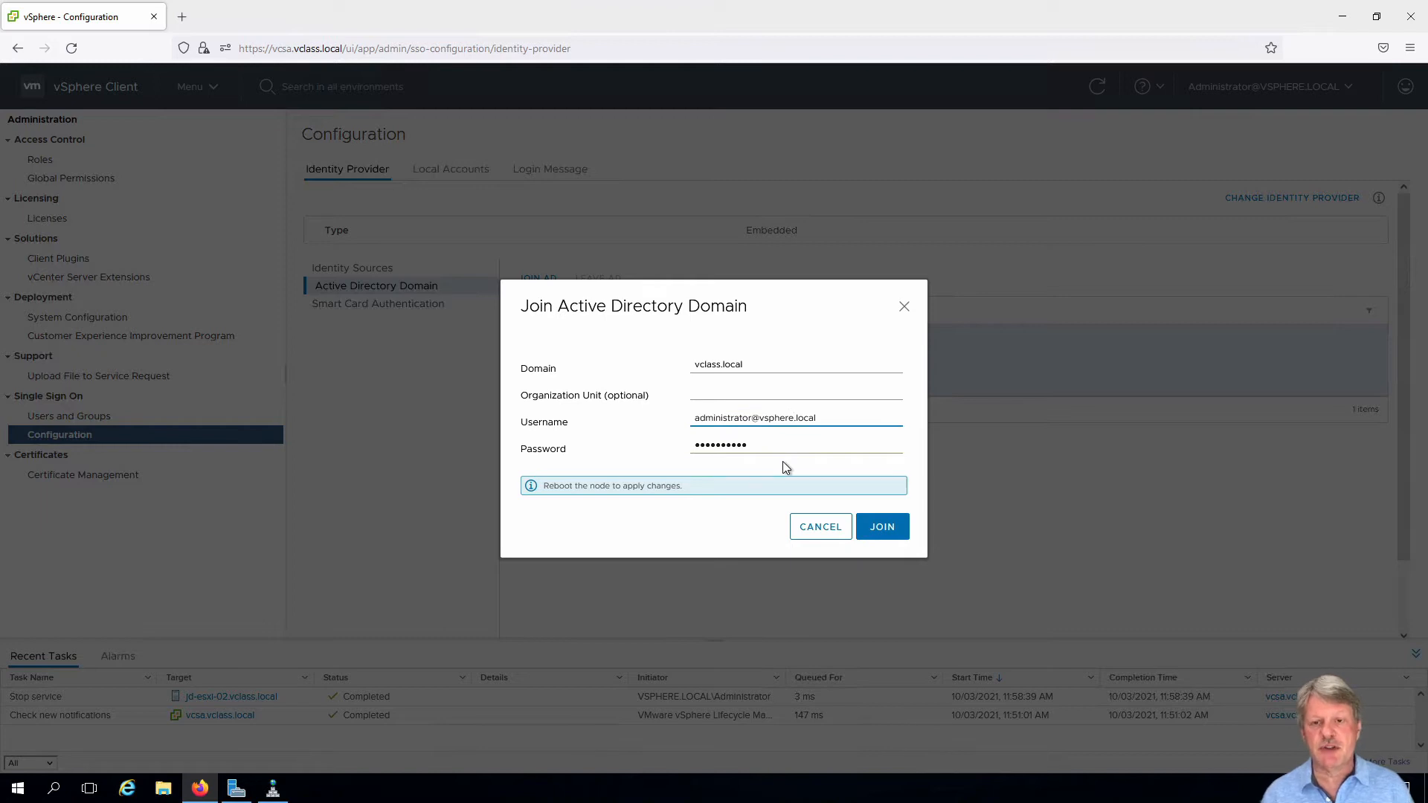
pyautogui.click(792, 417)
pyautogui.write('class')
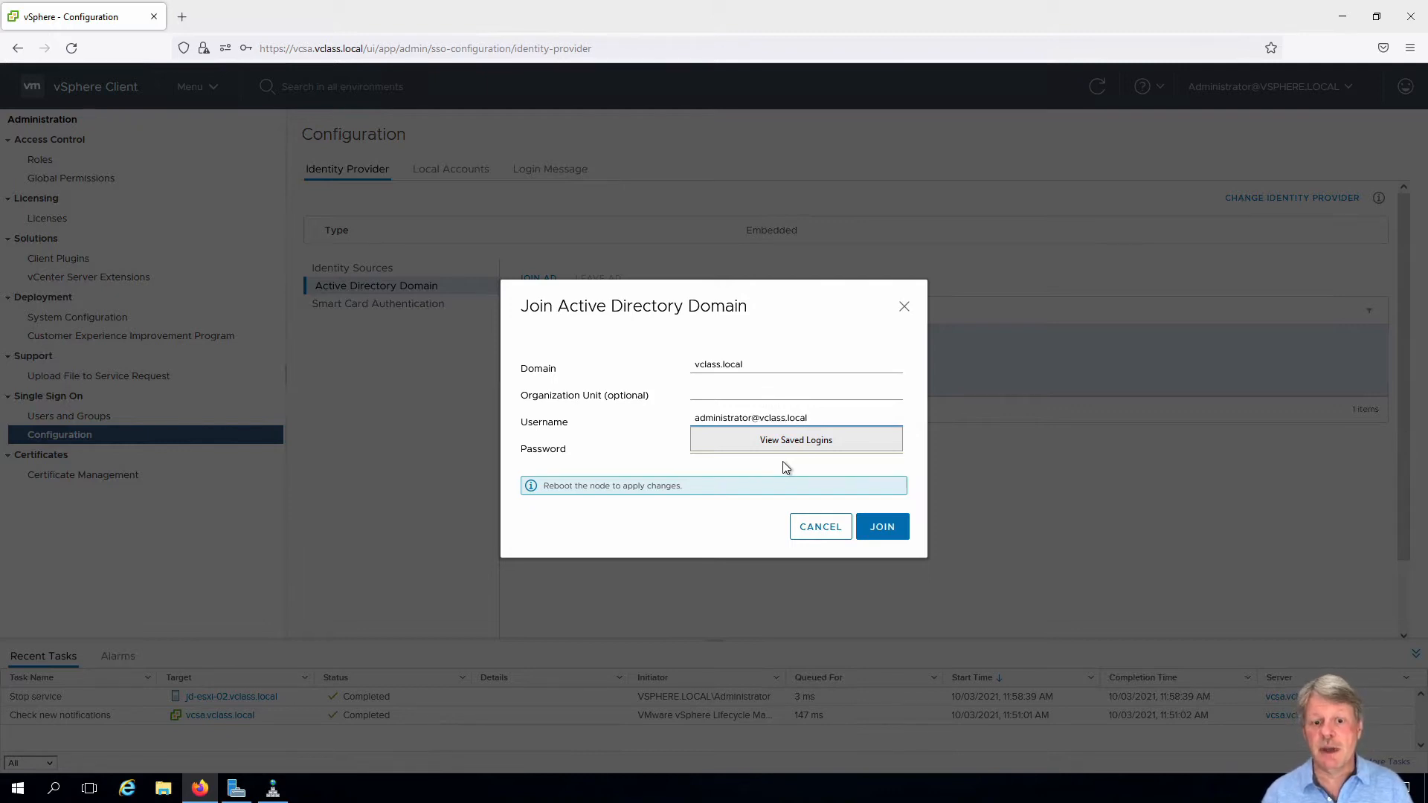
pyautogui.write('•')
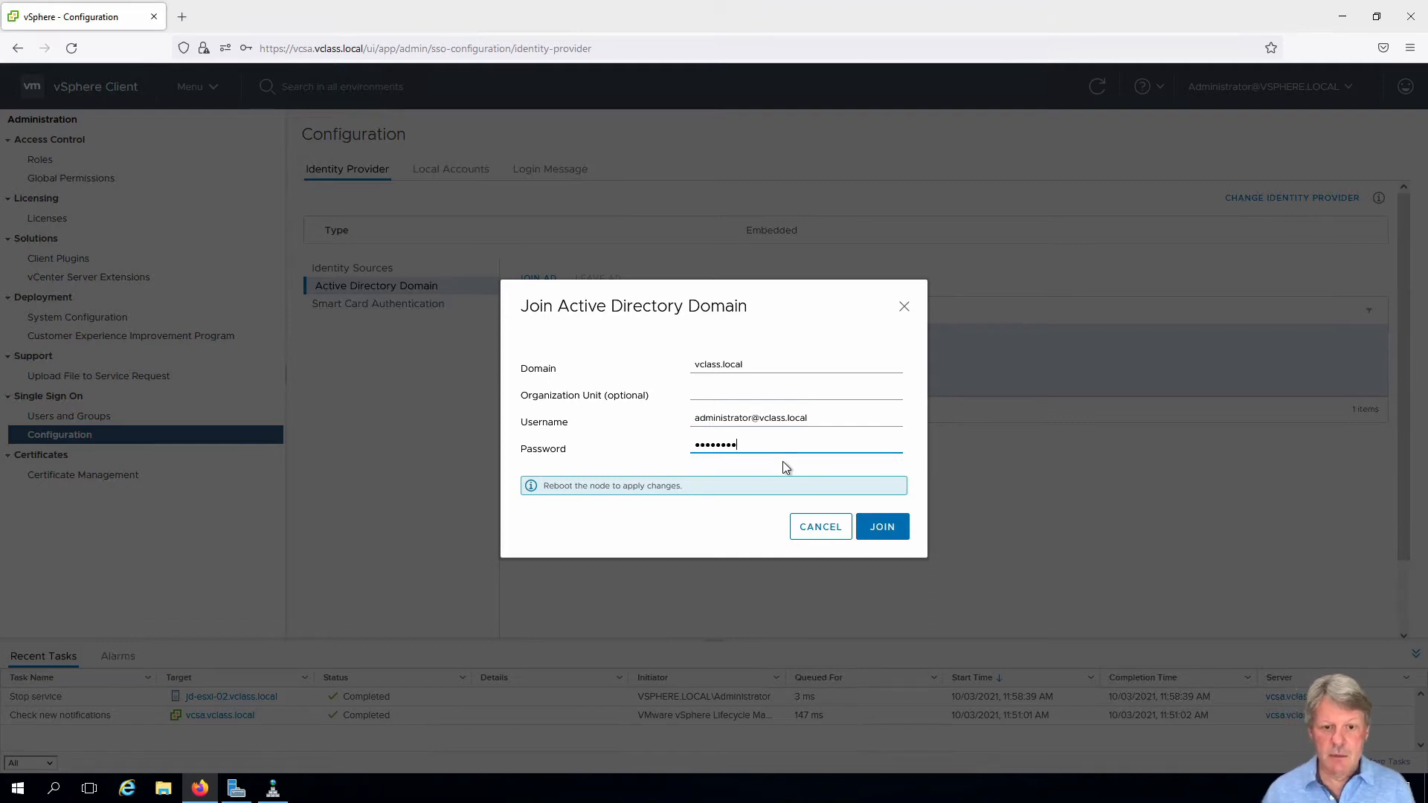
pyautogui.click(880, 526)
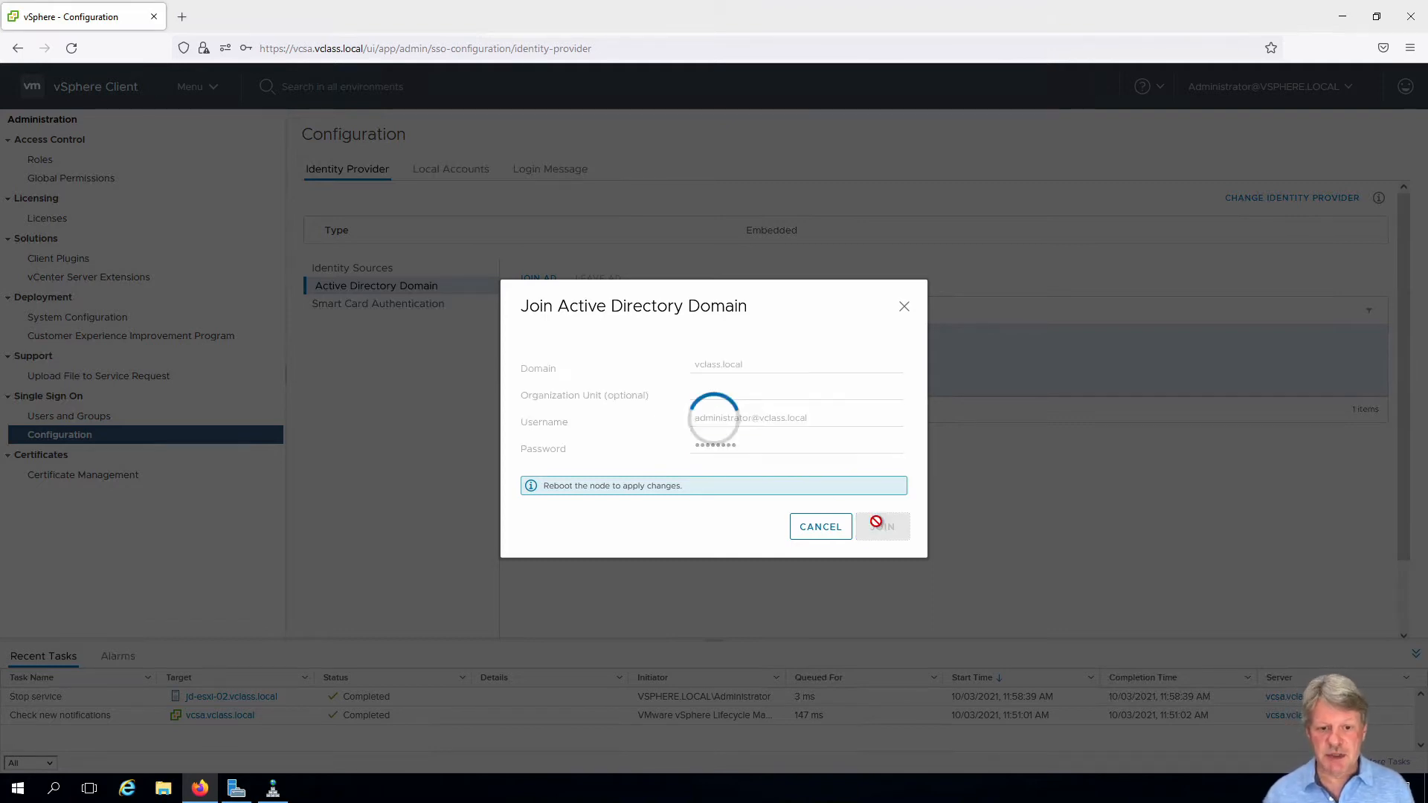
pyautogui.click(881, 527)
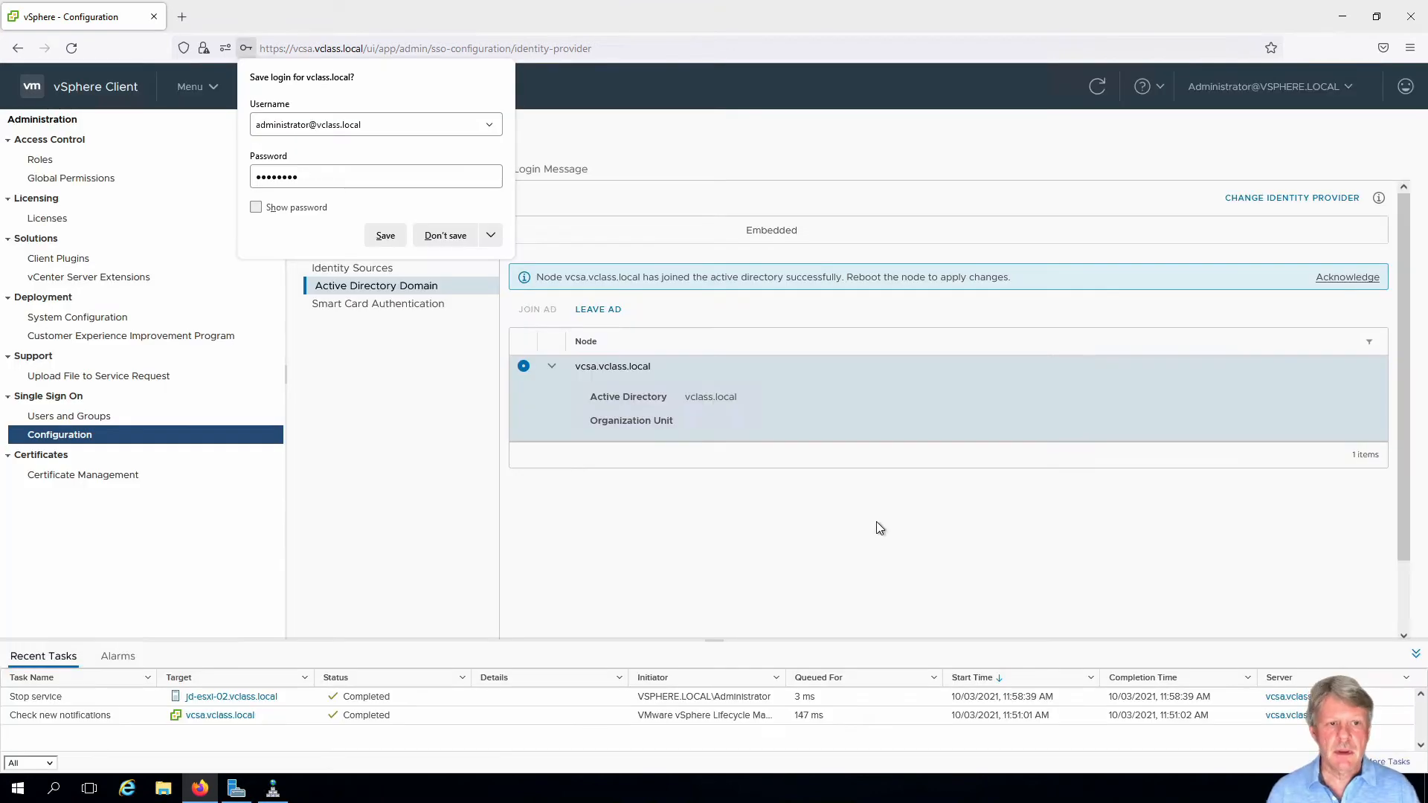
# Choose Don't save on the Firefox save-login prompt
pyautogui.click(445, 235)
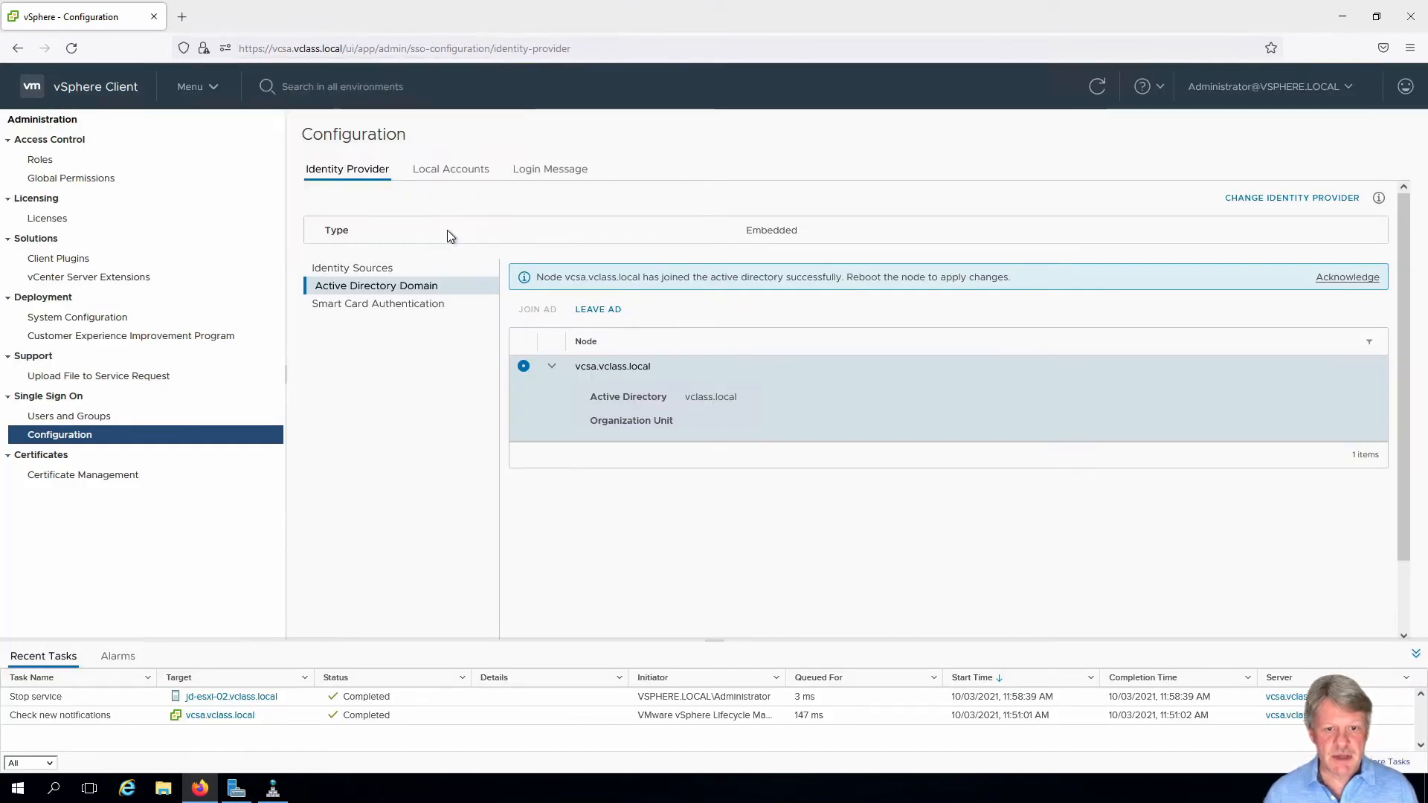
pyautogui.moveTo(678, 401)
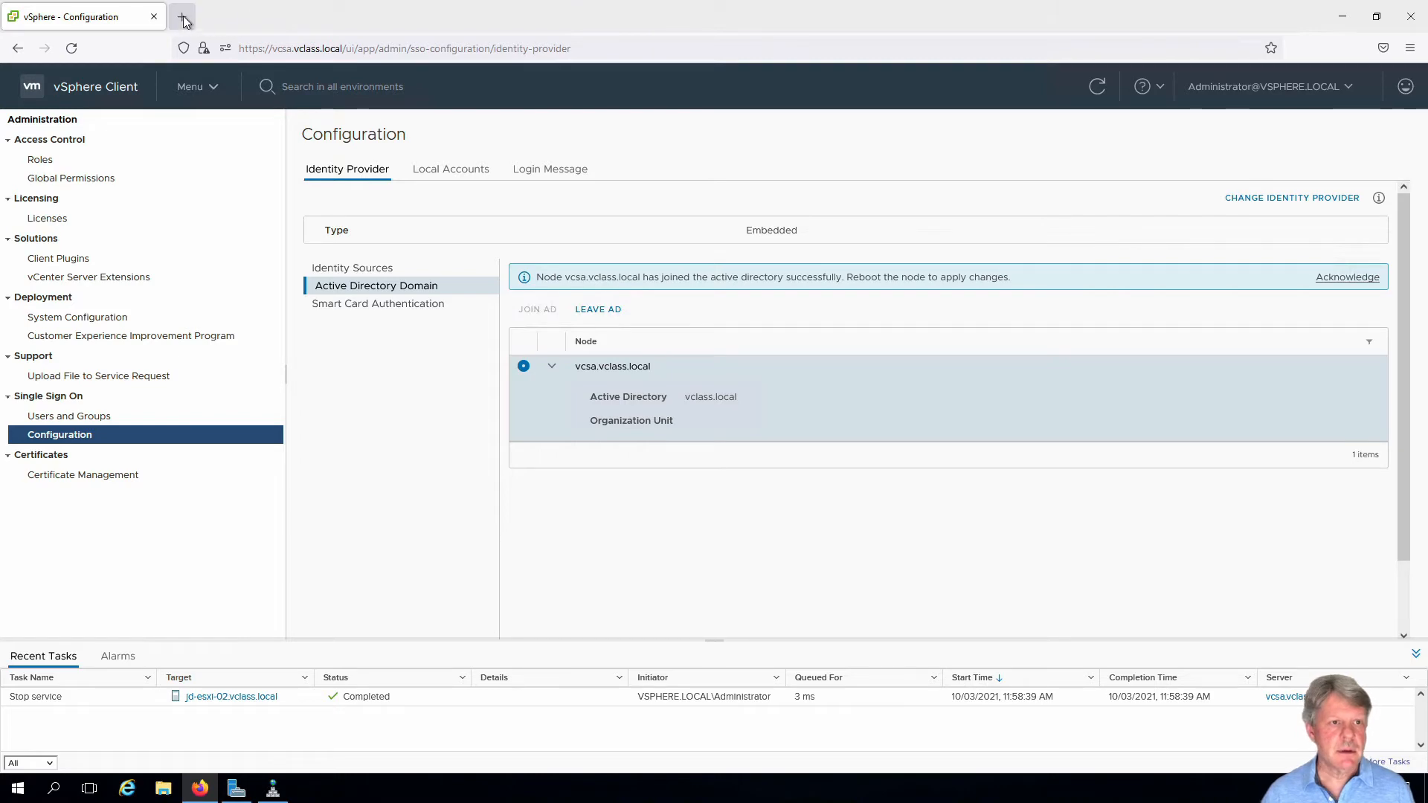
pyautogui.click(182, 17)
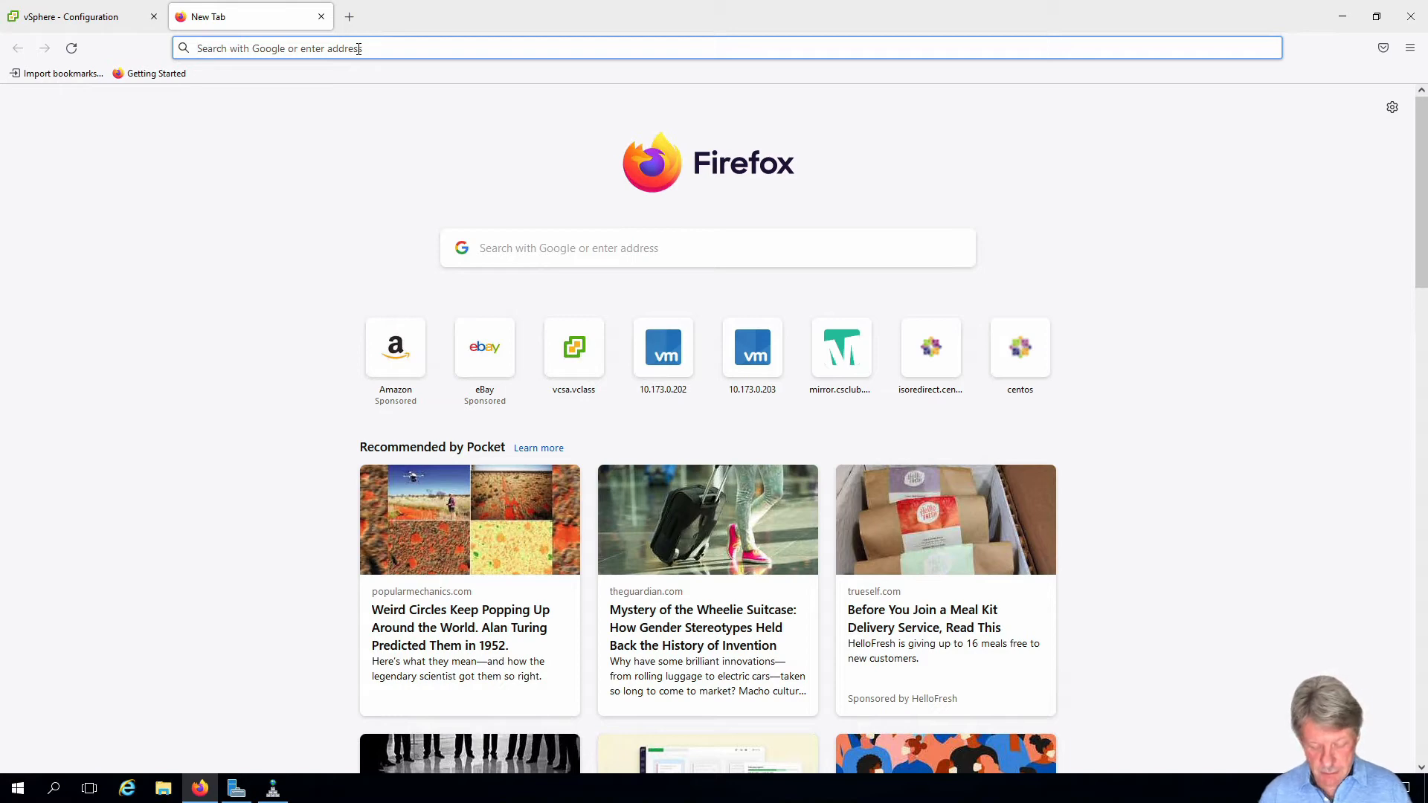
pyautogui.write('https://vcsa.vclass.local:5480/')
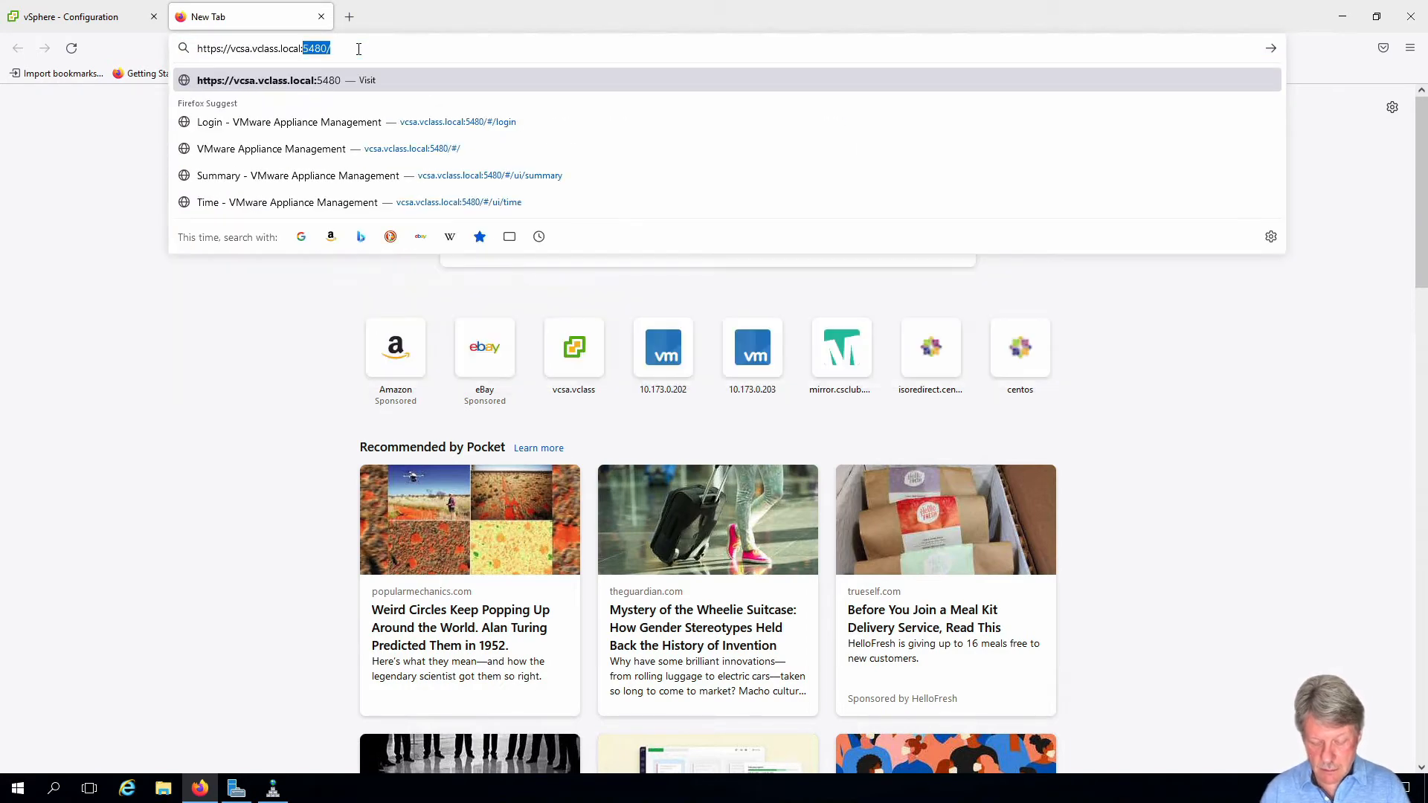
pyautogui.click(319, 122)
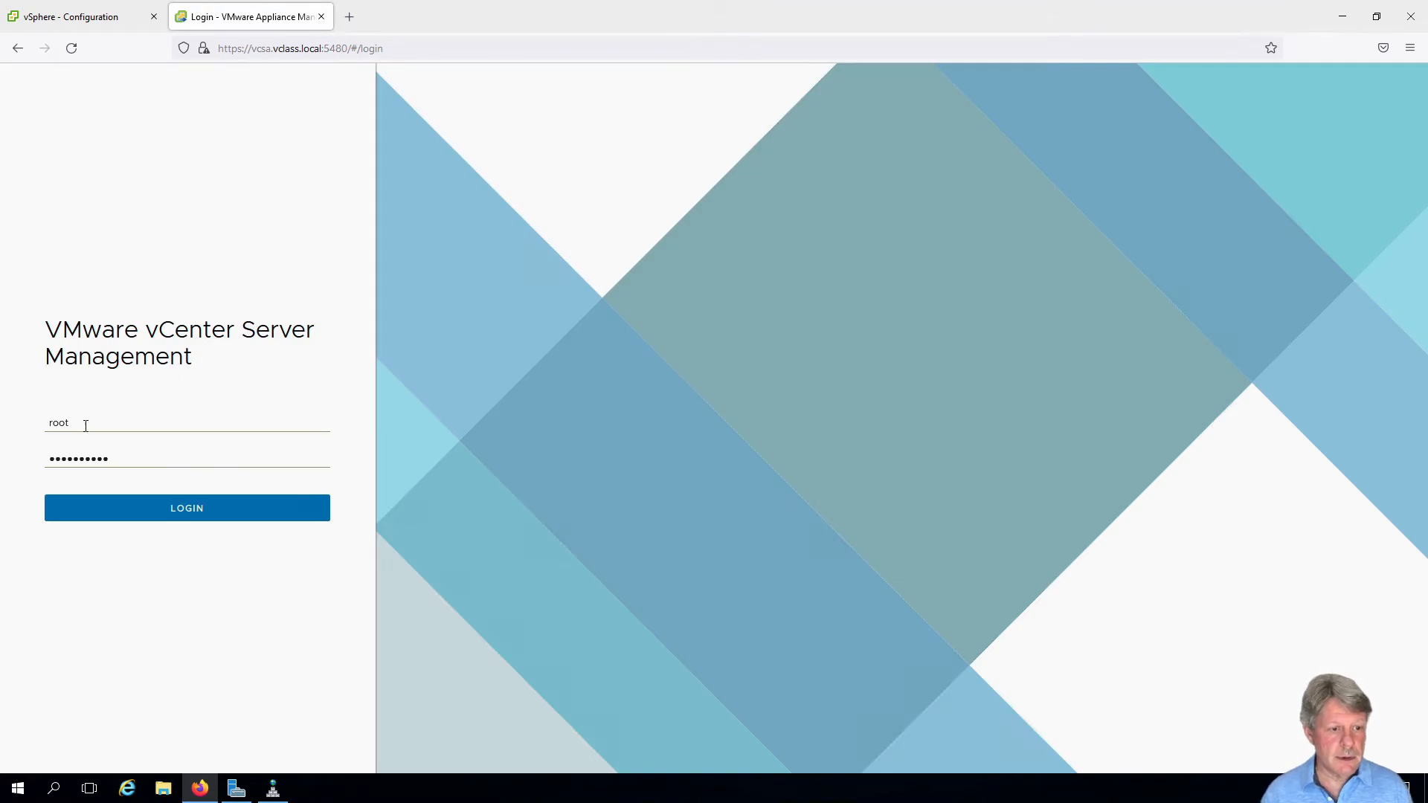
pyautogui.click(186, 507)
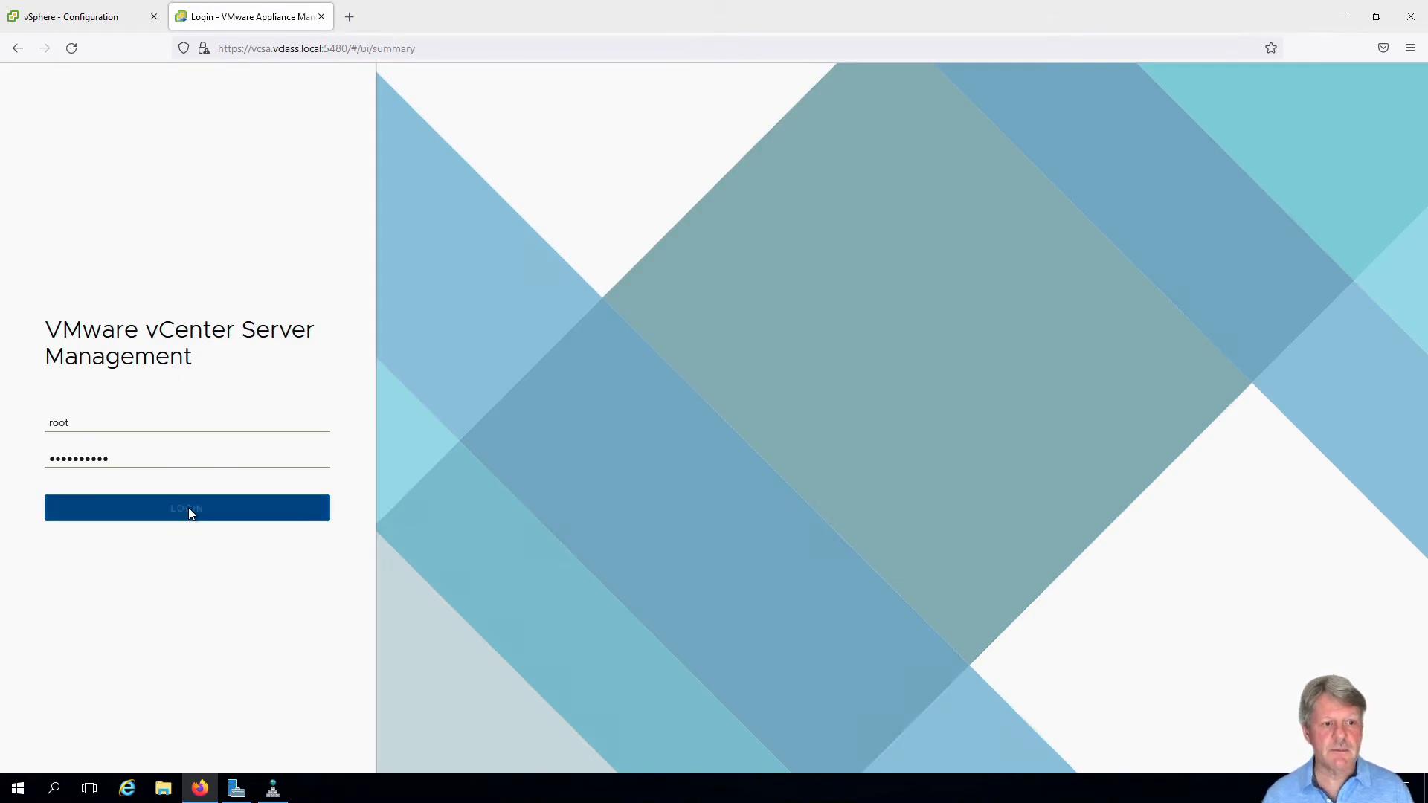
pyautogui.click(187, 508)
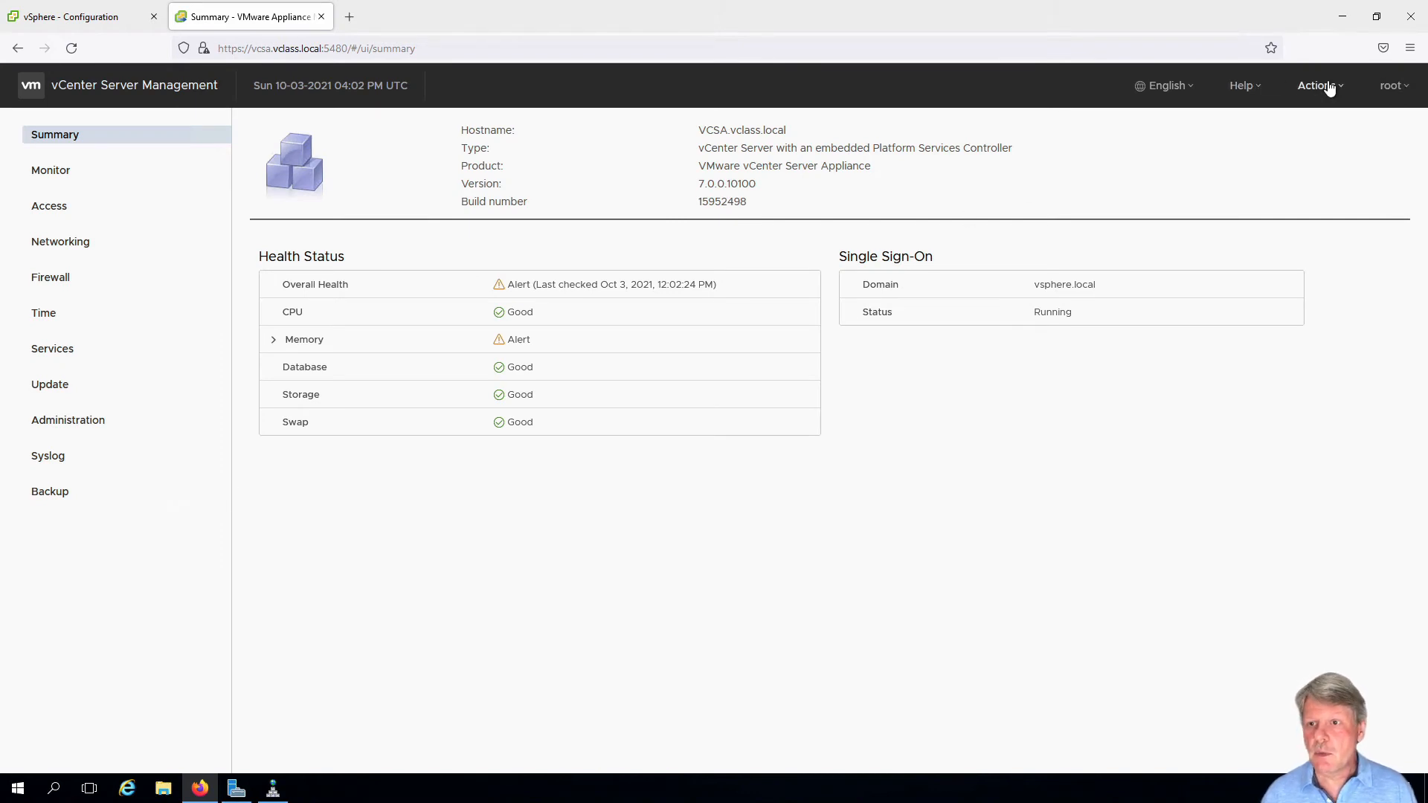
# Reboot the vCenter appliance via Actions > Reboot and confirm with Yes
pyautogui.click(1317, 85)
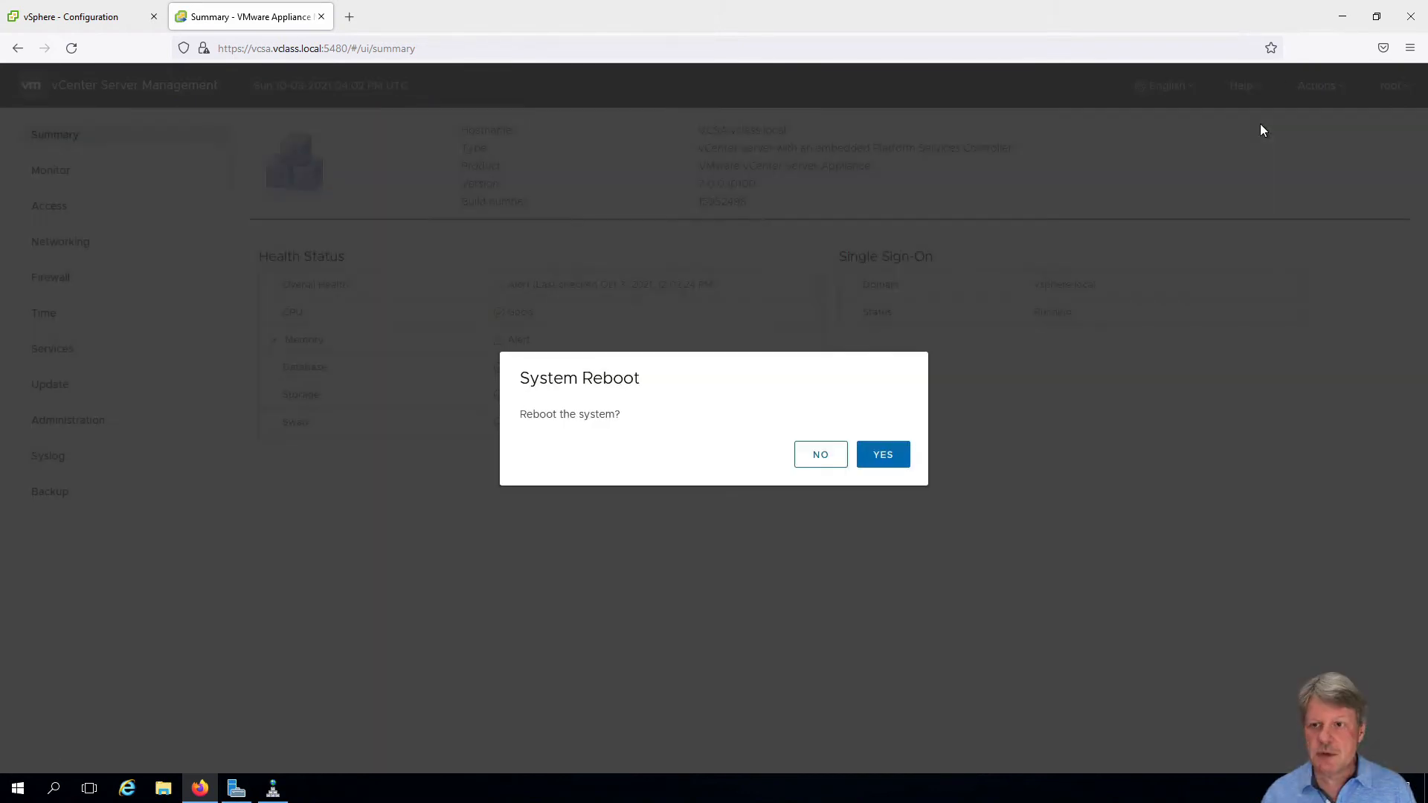
pyautogui.click(880, 454)
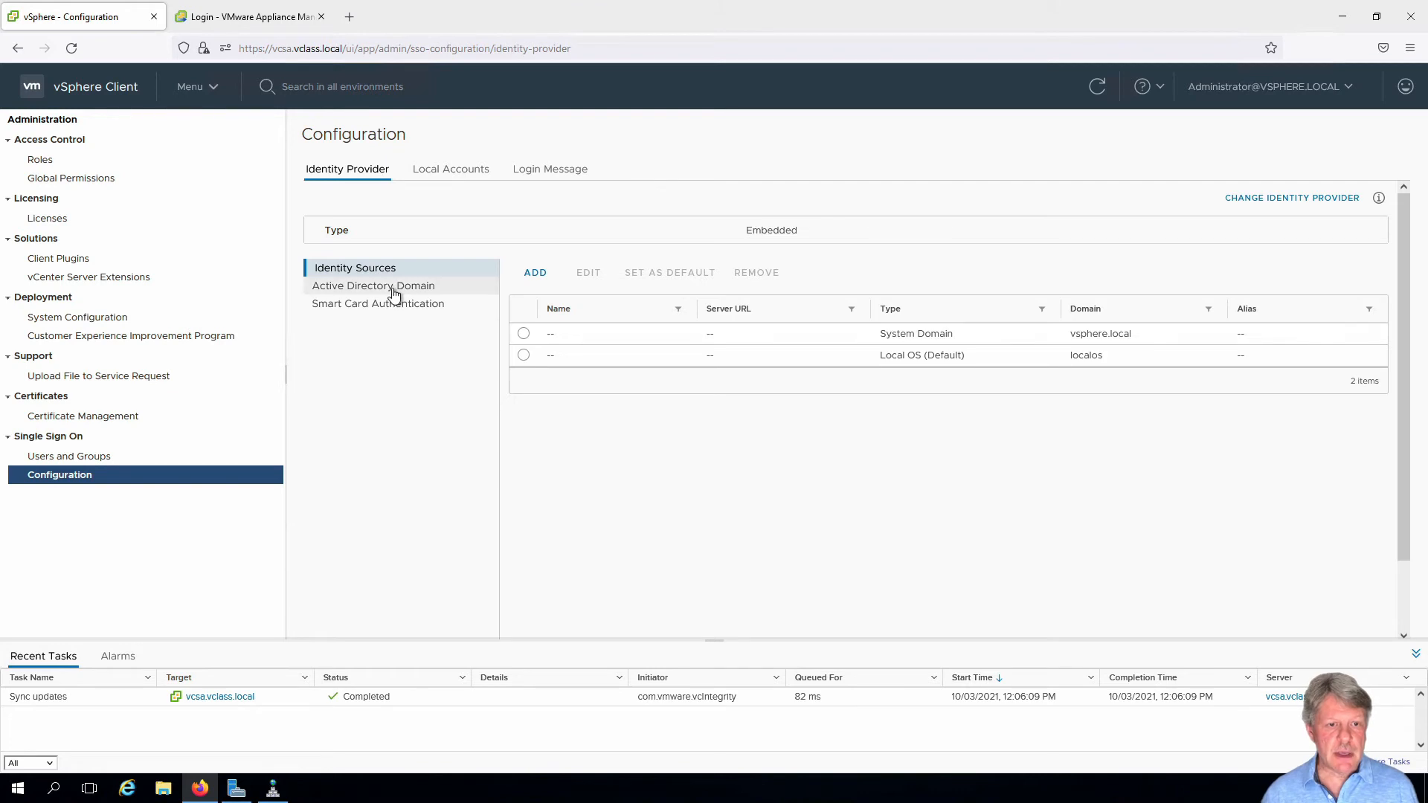
pyautogui.click(373, 284)
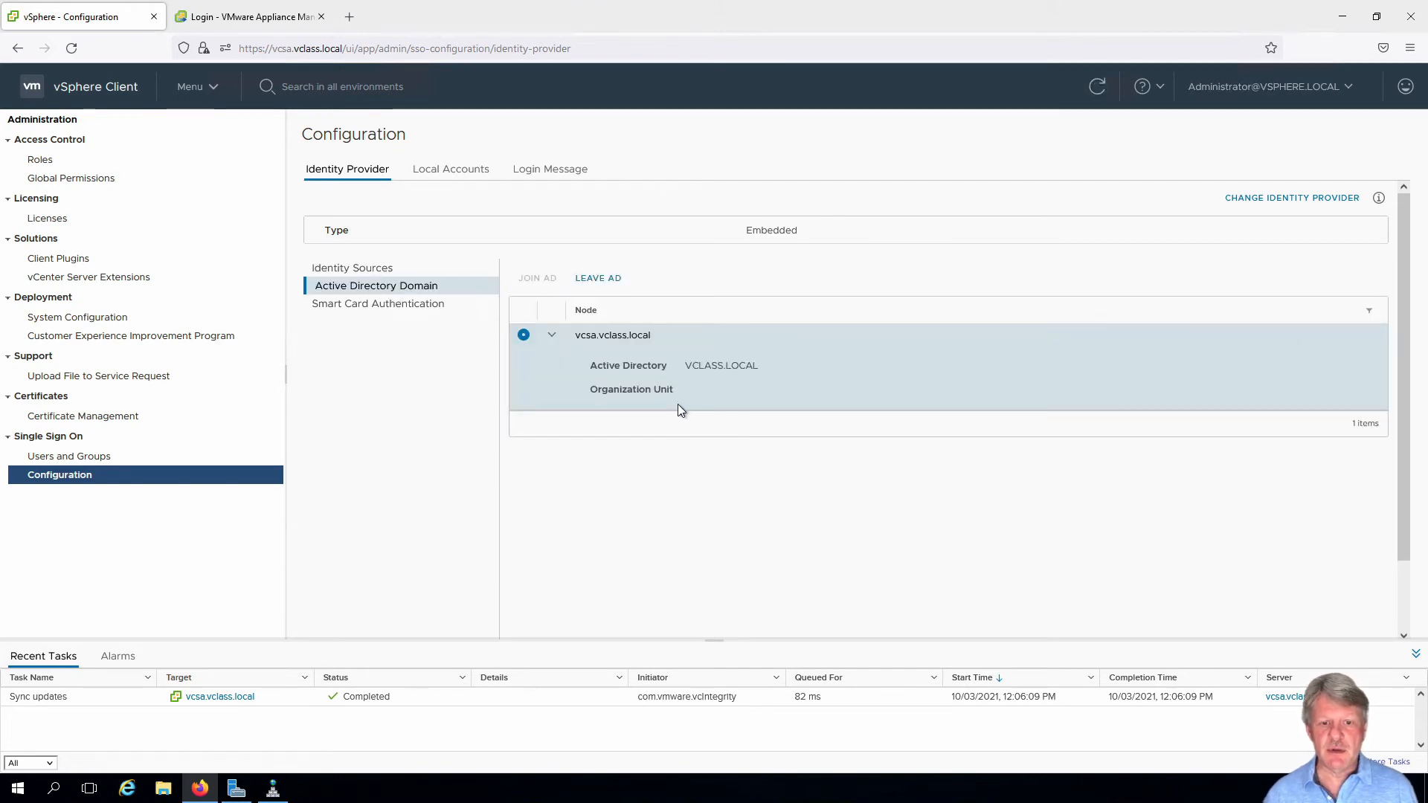
pyautogui.moveTo(709, 377)
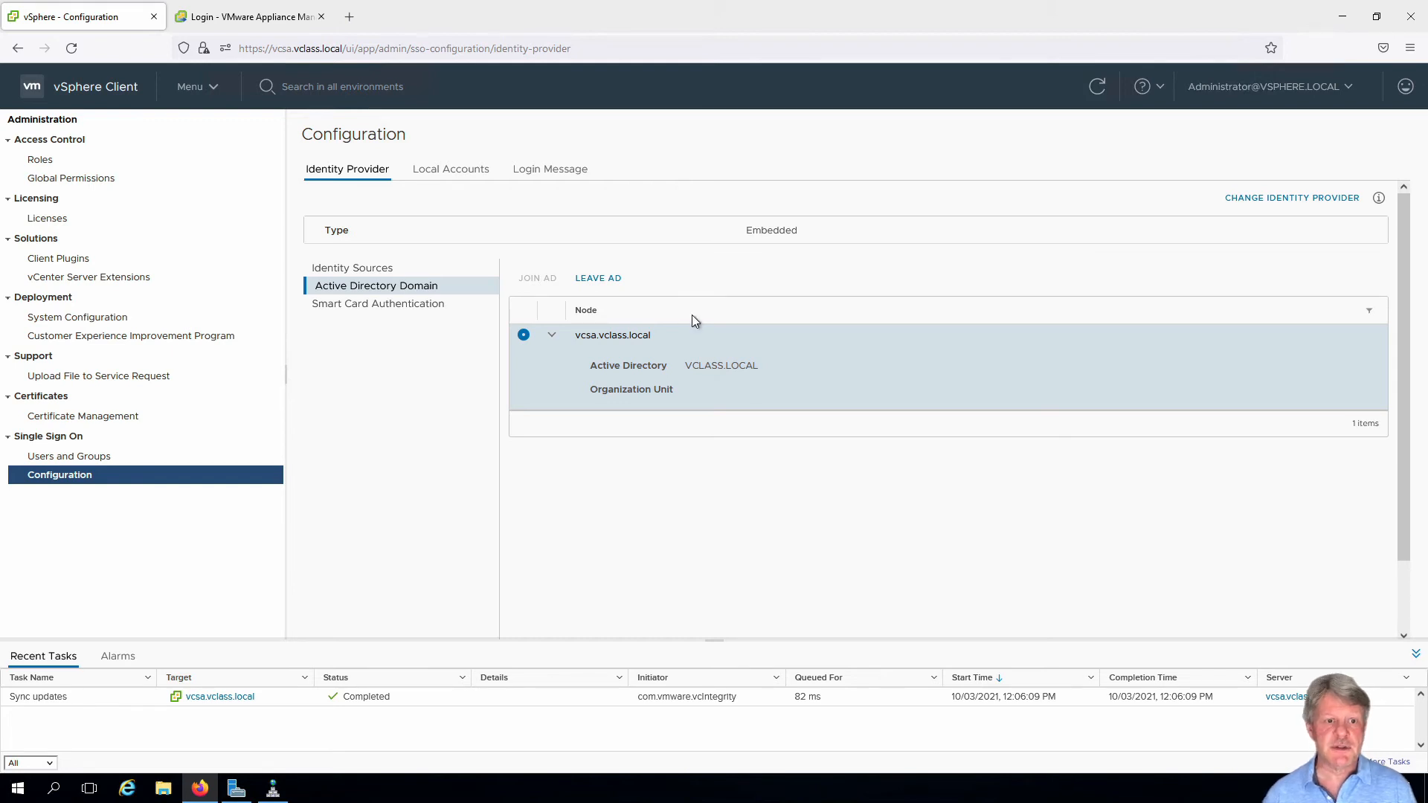
pyautogui.click(351, 268)
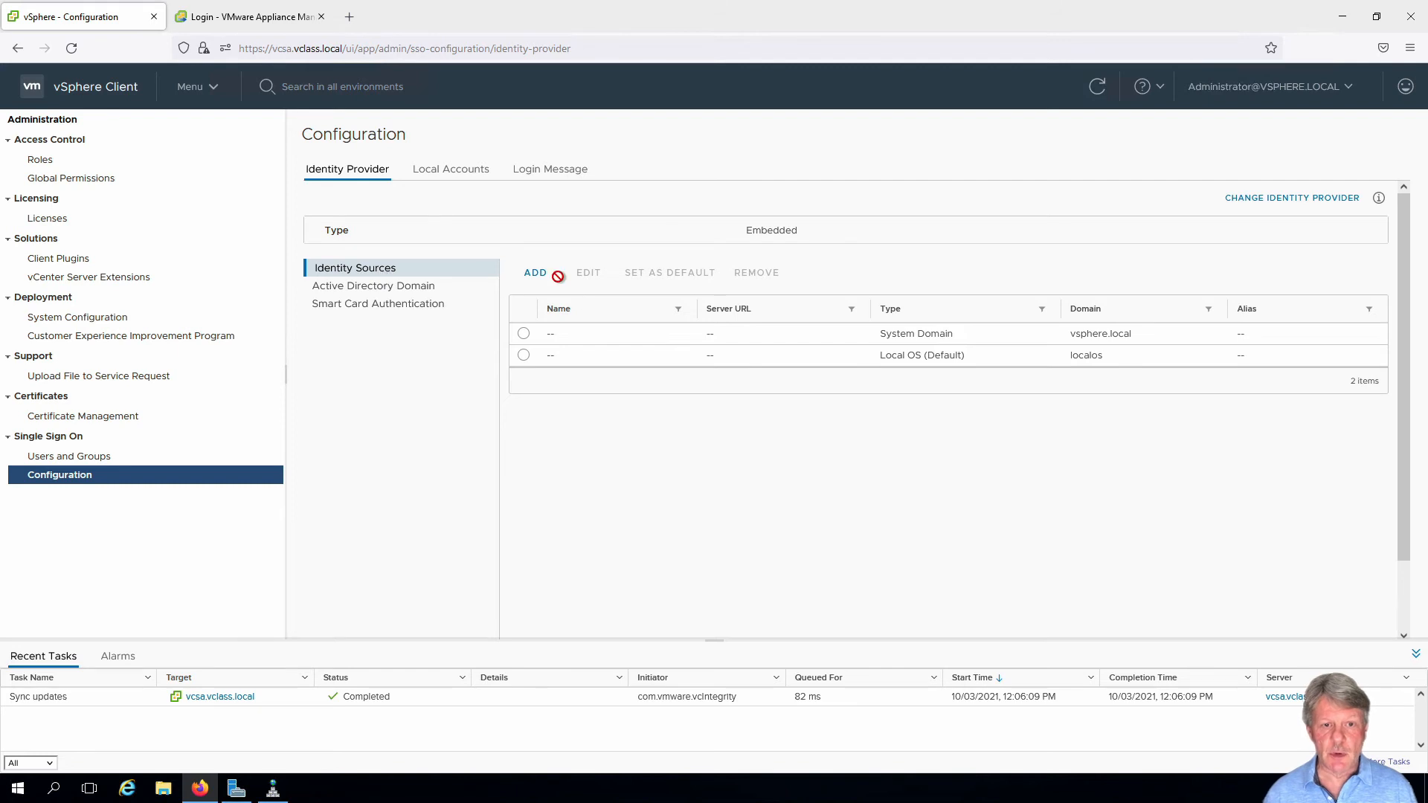
# Add VCLASS.LOCAL as an Integrated Windows Authentication identity source using the machine account
pyautogui.click(535, 272)
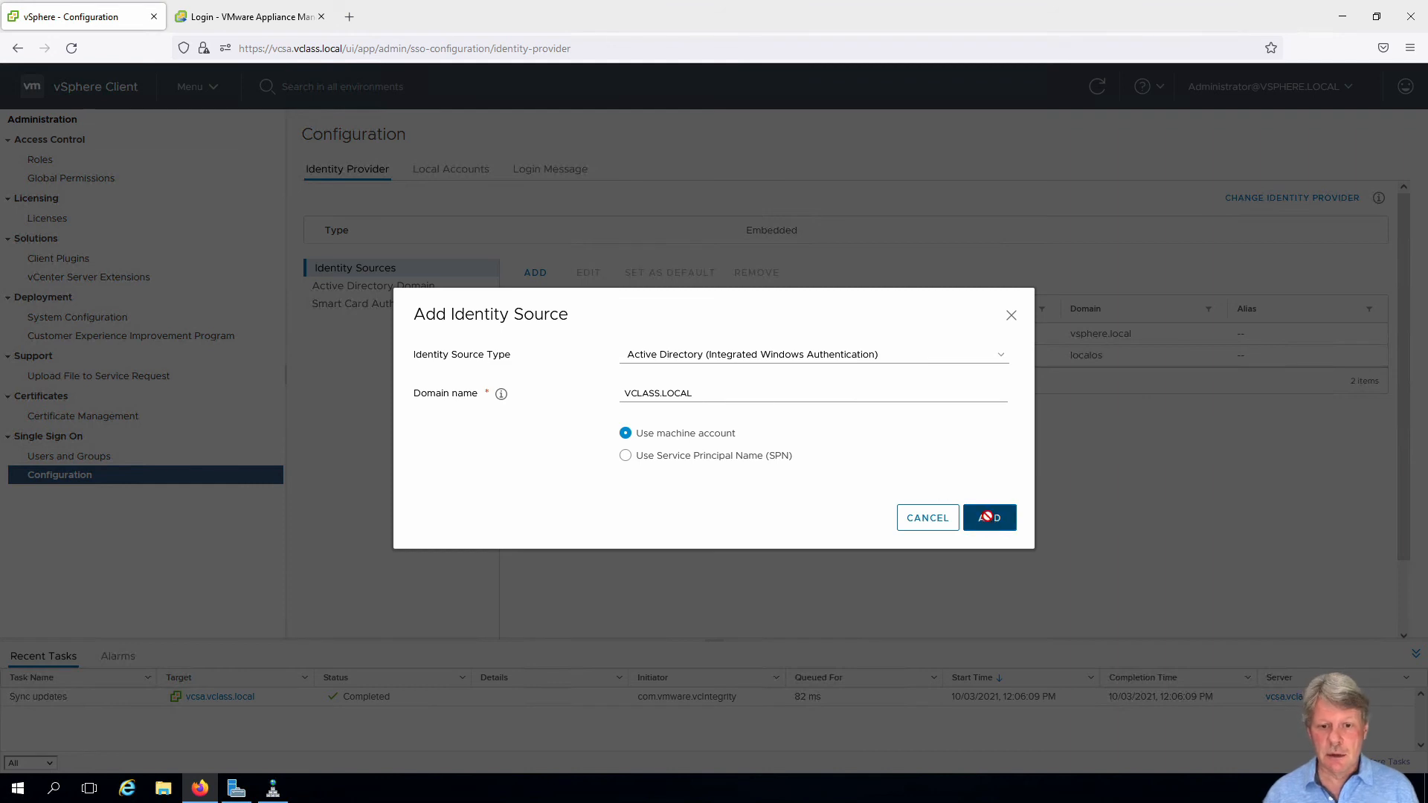
pyautogui.click(988, 518)
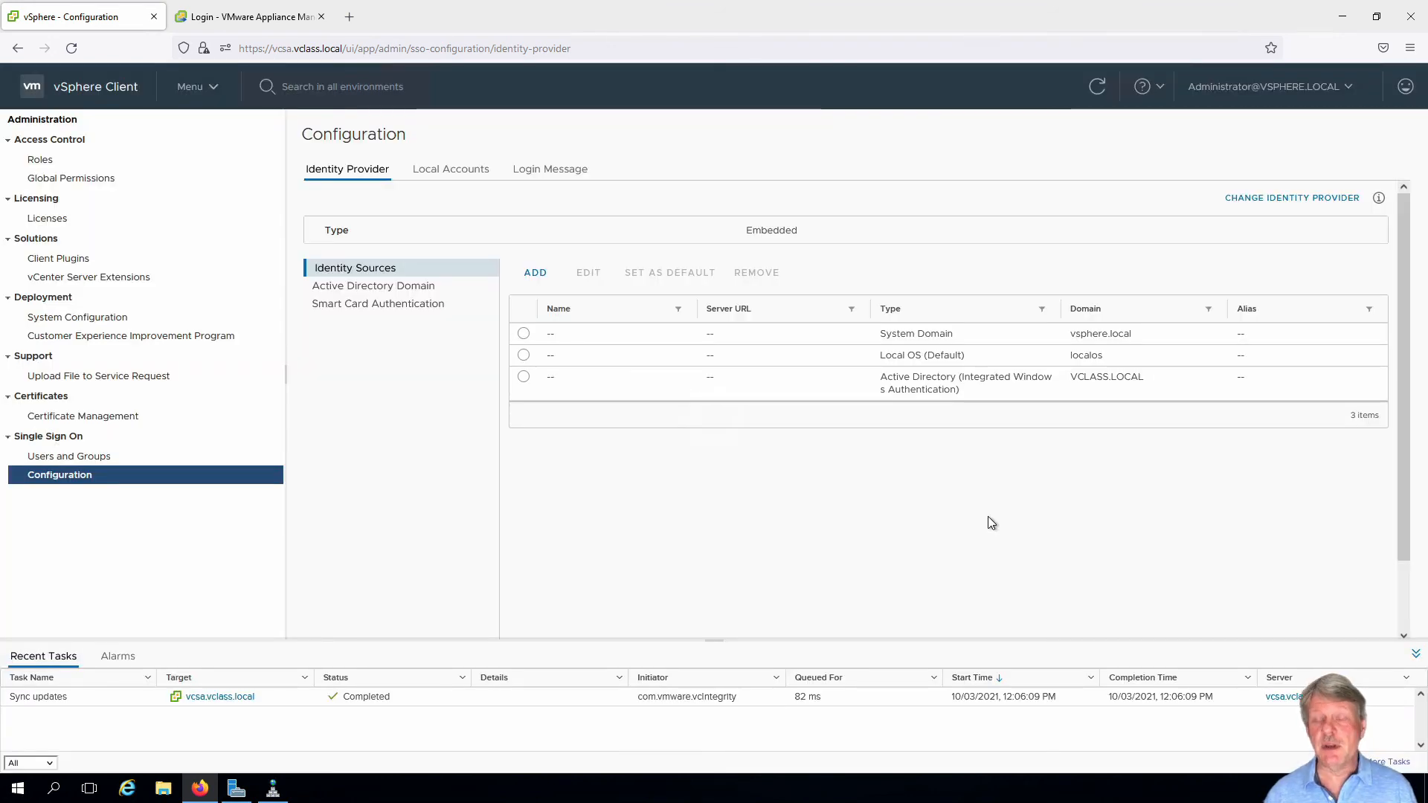